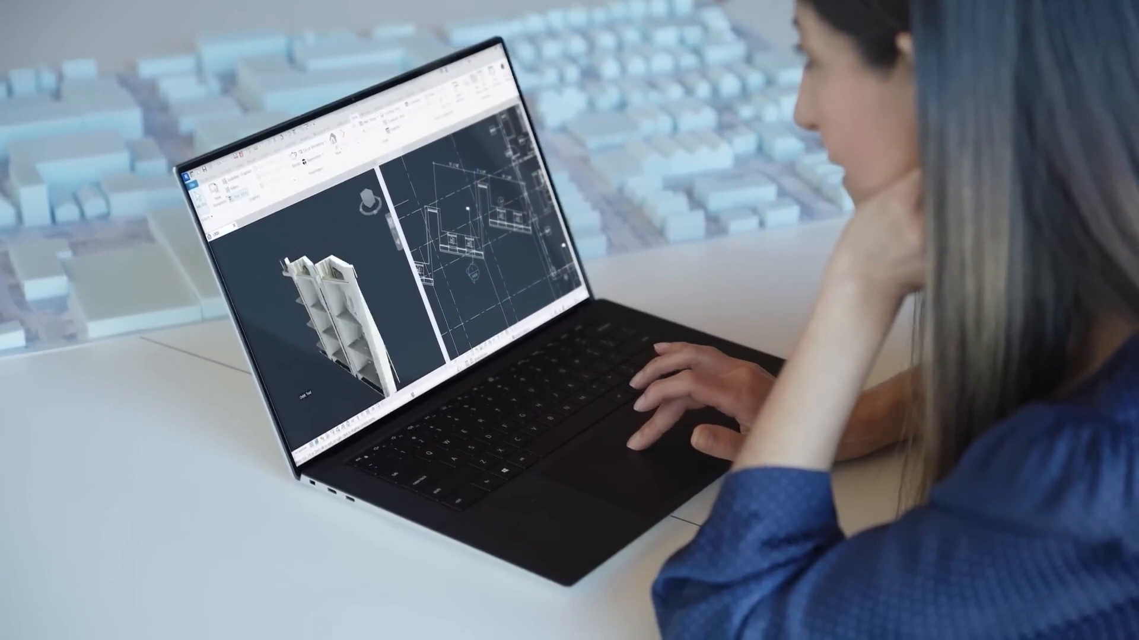
Step: Show the UI active theme choices (Dark, Light, system setting) in the Colors options
{"action": "left_click", "coordinate": [623, 124]}
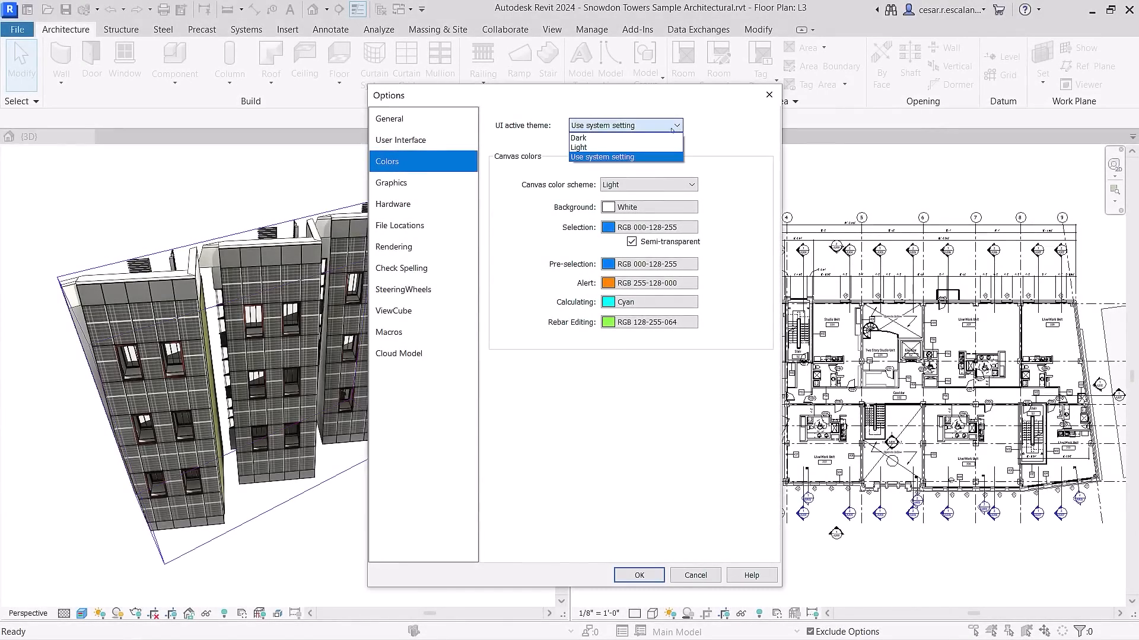
Step: Pick an interface theme from the UI active theme choices
{"action": "left_click", "coordinate": [578, 138]}
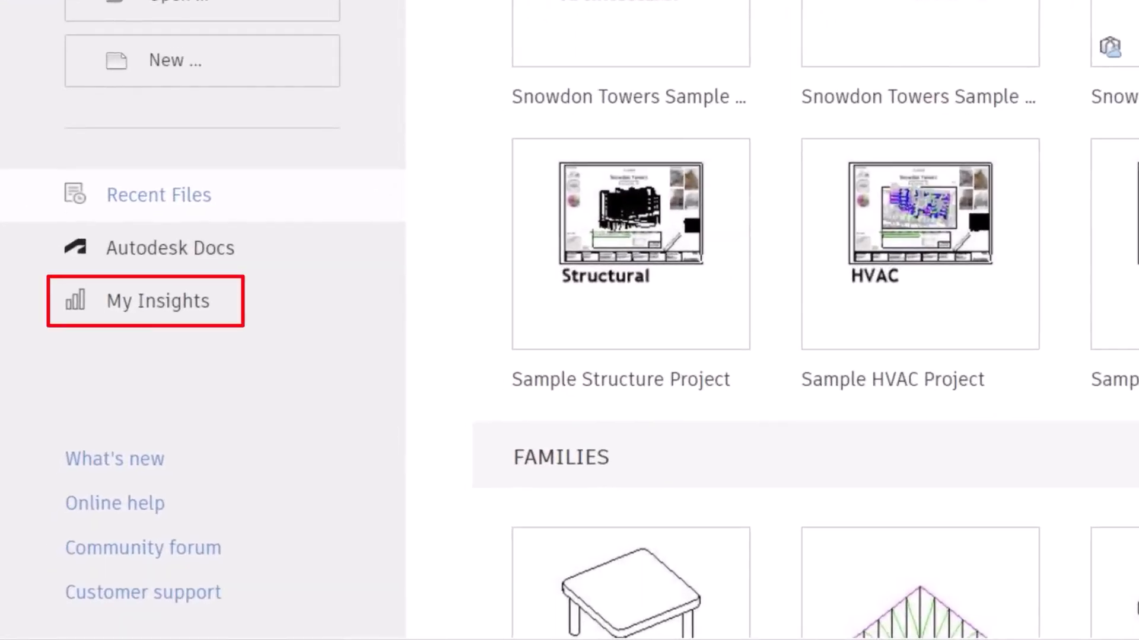
Step: View My Insights and learn more about the recommended Render command
{"action": "left_click", "coordinate": [156, 300]}
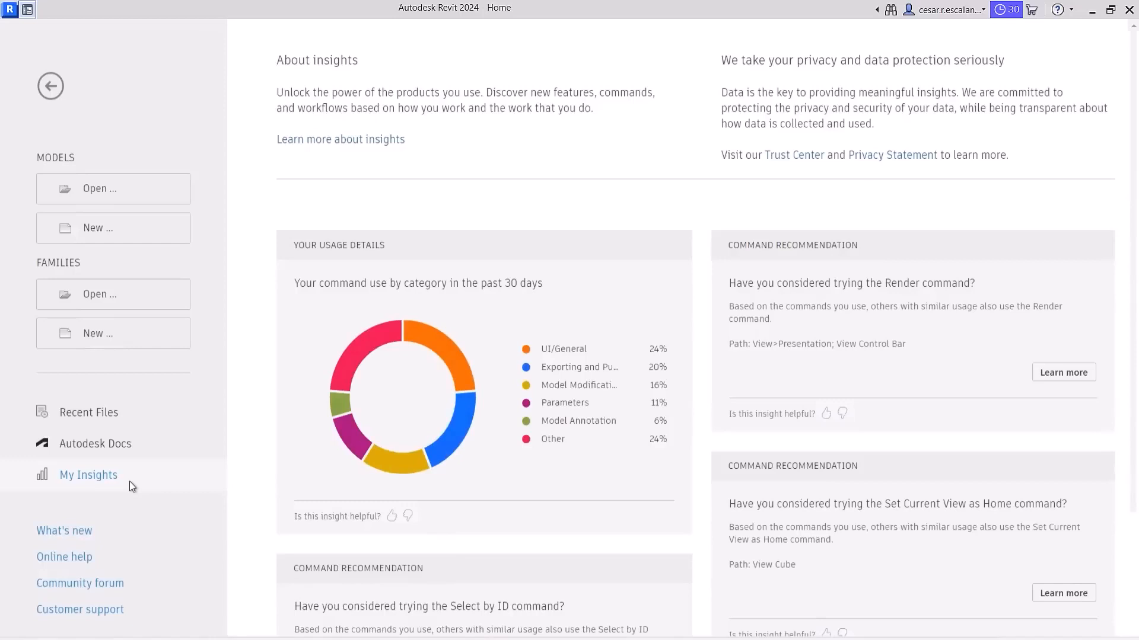
{"action": "mouse_move", "coordinate": [355, 387]}
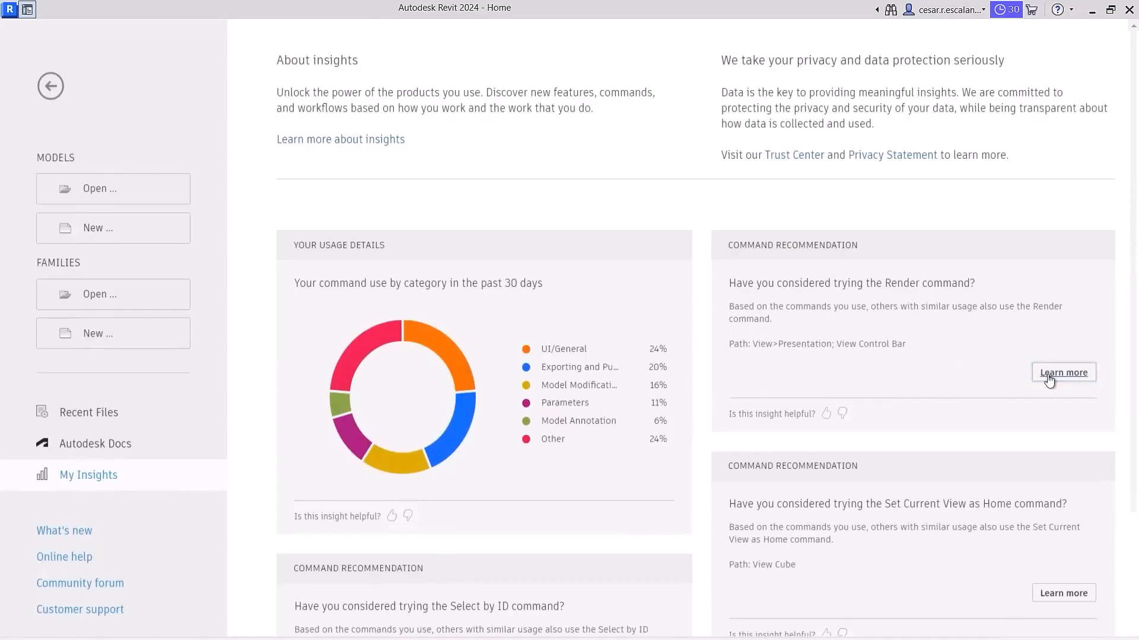
{"action": "left_click", "coordinate": [1062, 372]}
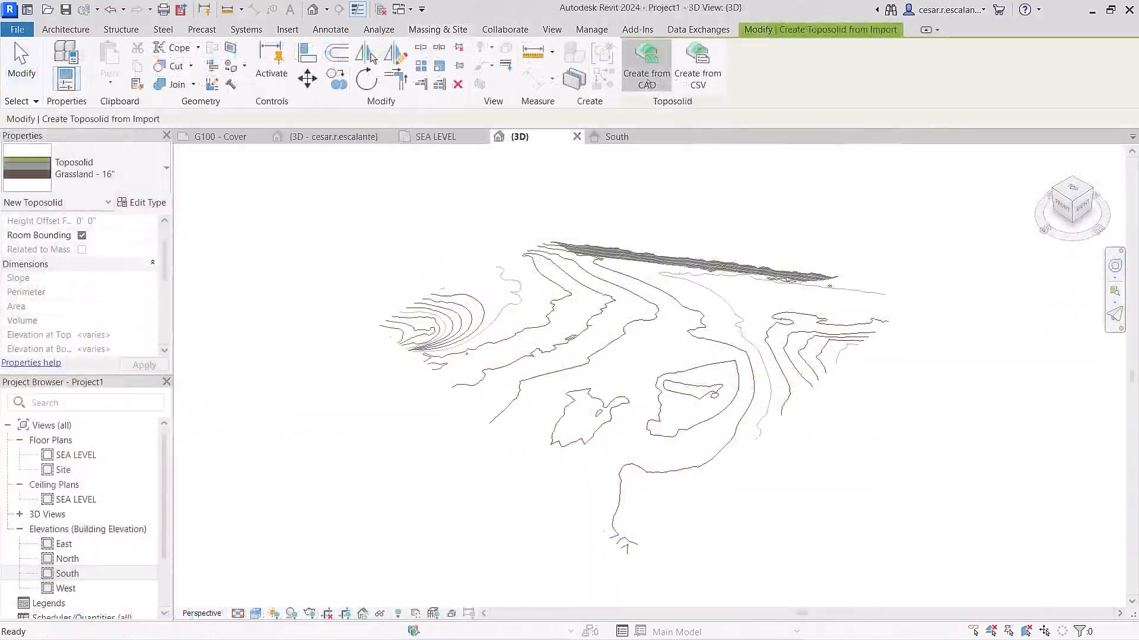
Step: Create a toposolid from the imported CAD drawing using the checked contour layers
{"action": "left_click", "coordinate": [645, 64]}
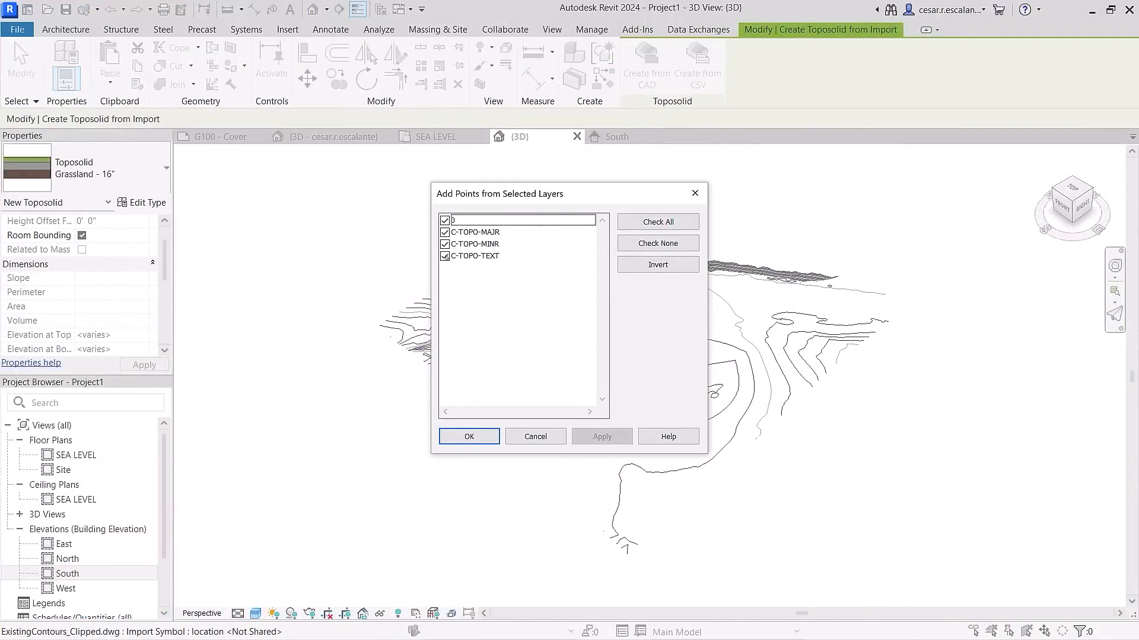
{"action": "left_click", "coordinate": [468, 436]}
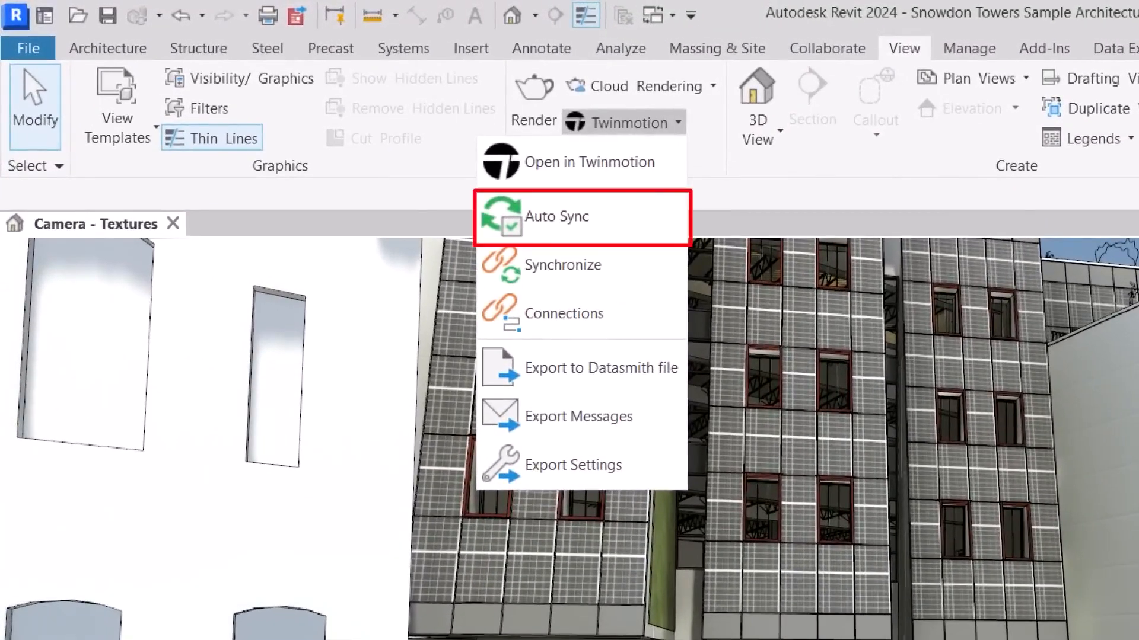
Step: Enable Twinmotion Auto Sync and show the camera view with Textures visual style
{"action": "left_click", "coordinate": [577, 161]}
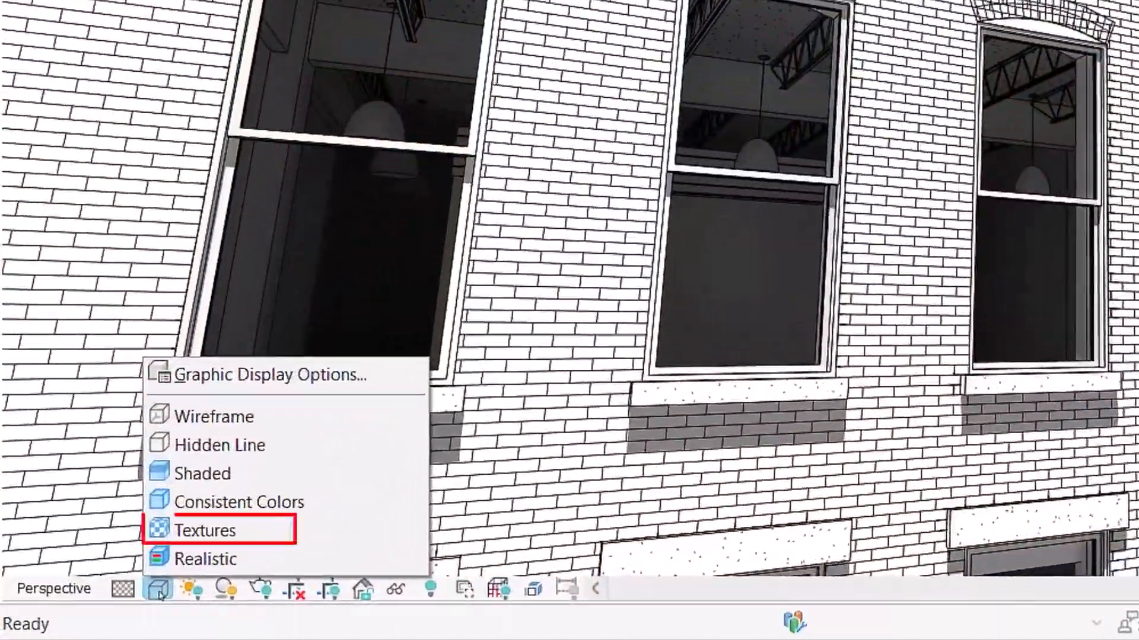
{"action": "left_click", "coordinate": [205, 531]}
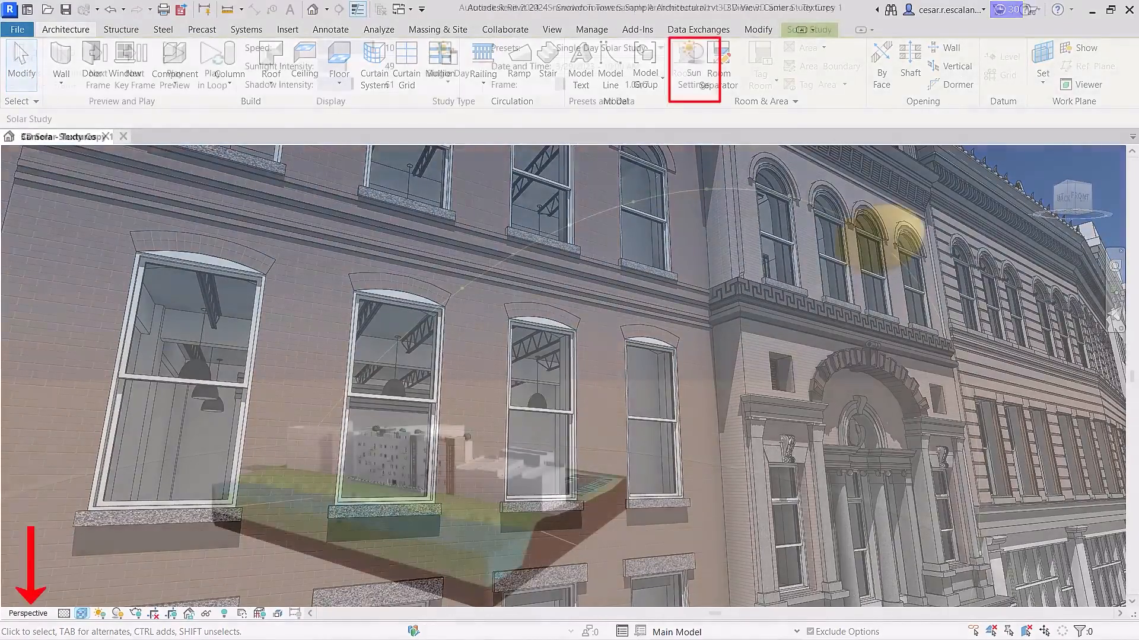
Step: Choose a shorter time interval in the Sun Settings for the single-day solar study
{"action": "left_click", "coordinate": [690, 65]}
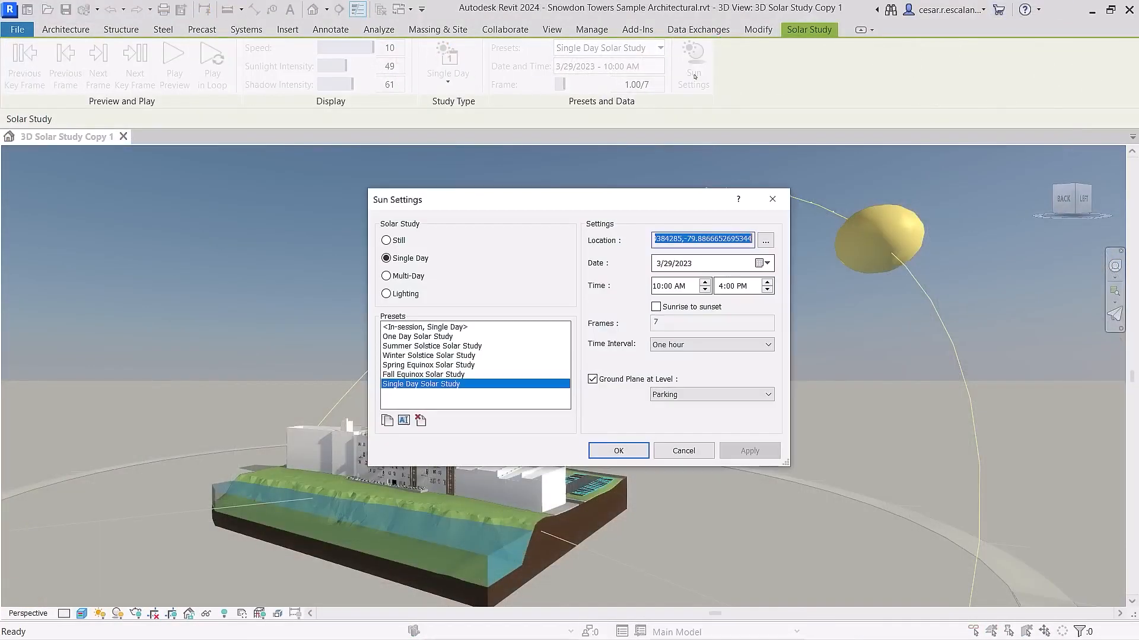
{"action": "left_click", "coordinate": [768, 344]}
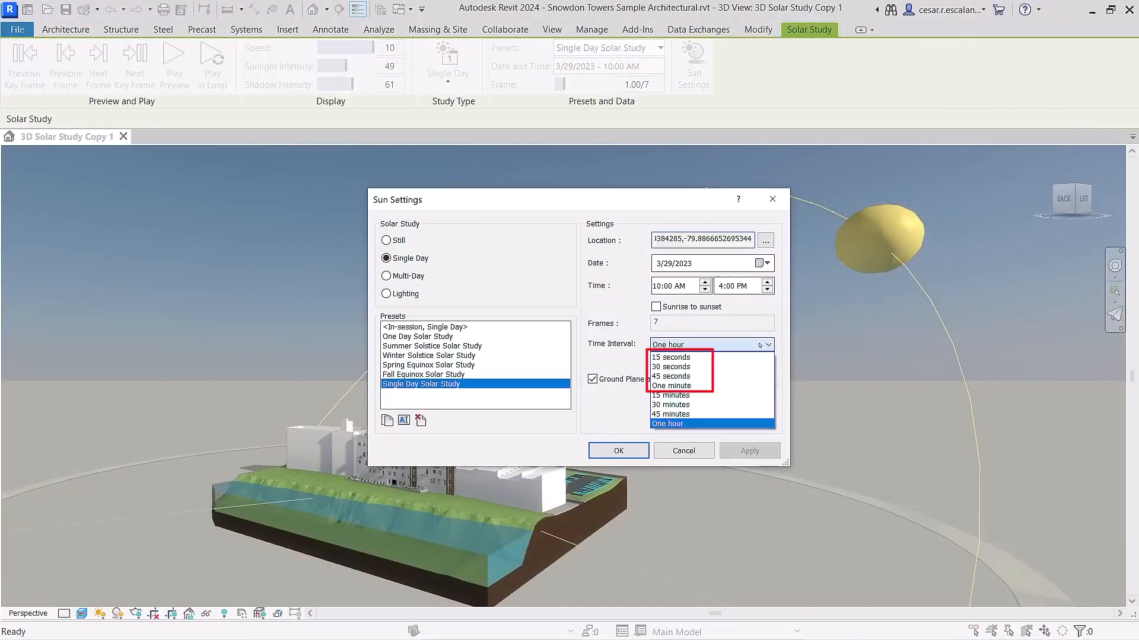
{"action": "left_click", "coordinate": [618, 450]}
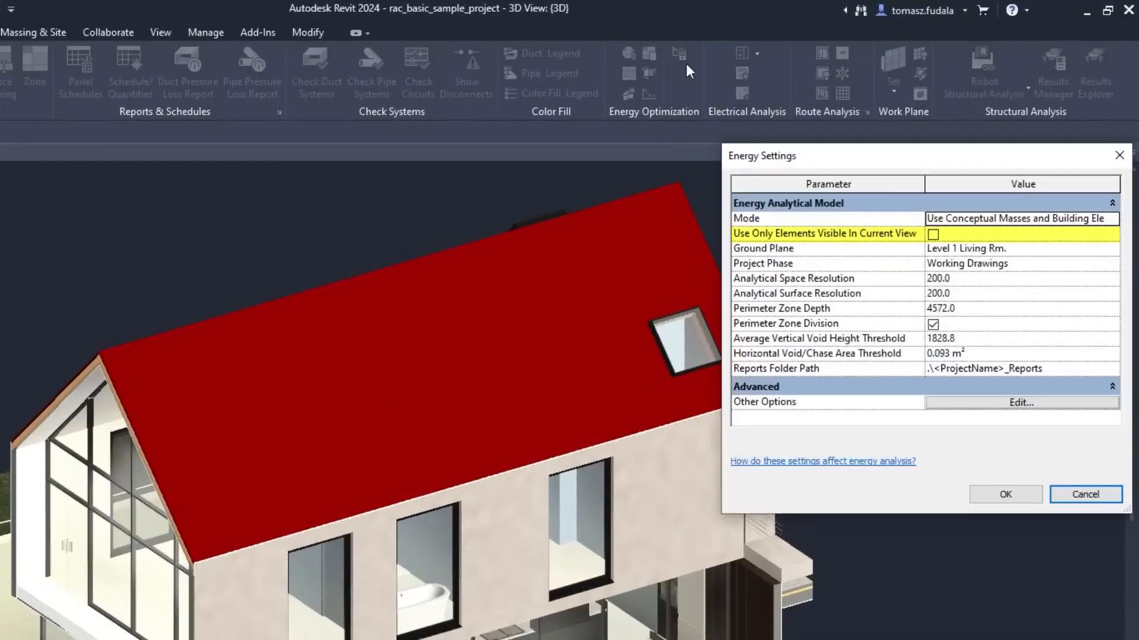
Step: Set the energy model to use only elements visible in the current view
{"action": "left_click", "coordinate": [933, 234]}
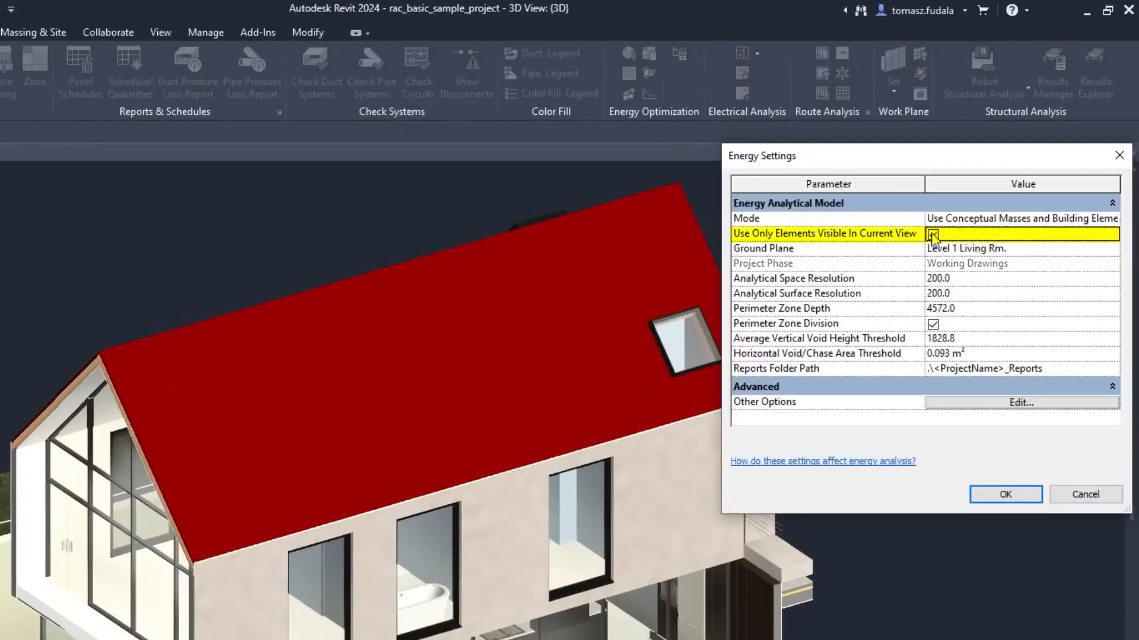
{"action": "left_click", "coordinate": [1004, 494]}
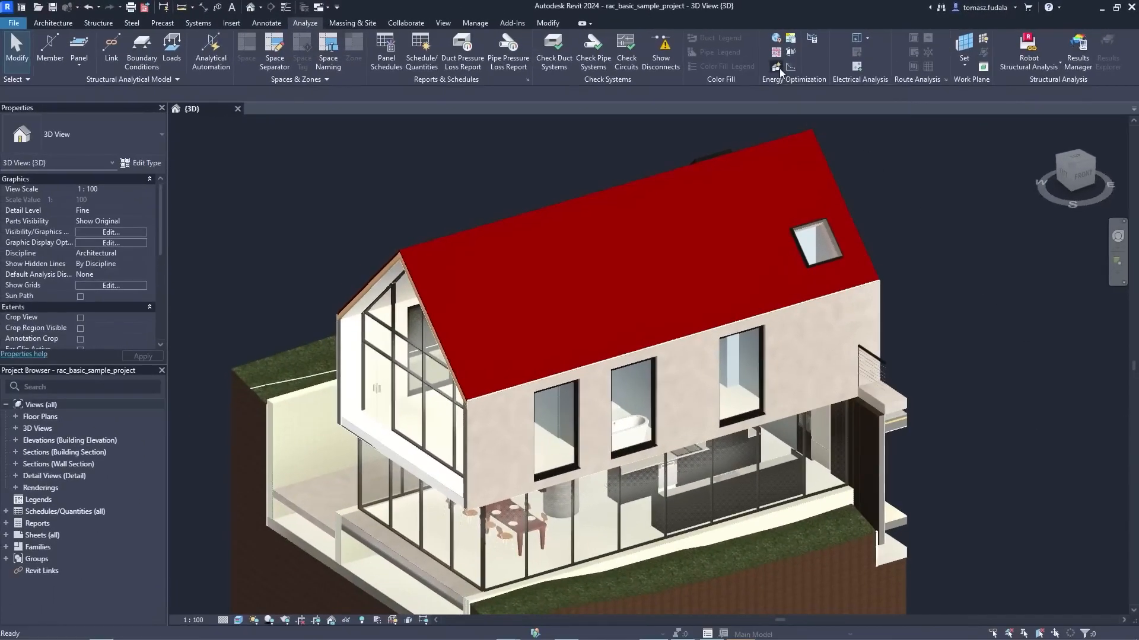
Step: Run the annual Systems Analysis and review Analysis Report 1's Monthly Overview of cooling and heating
{"action": "left_click", "coordinate": [776, 66]}
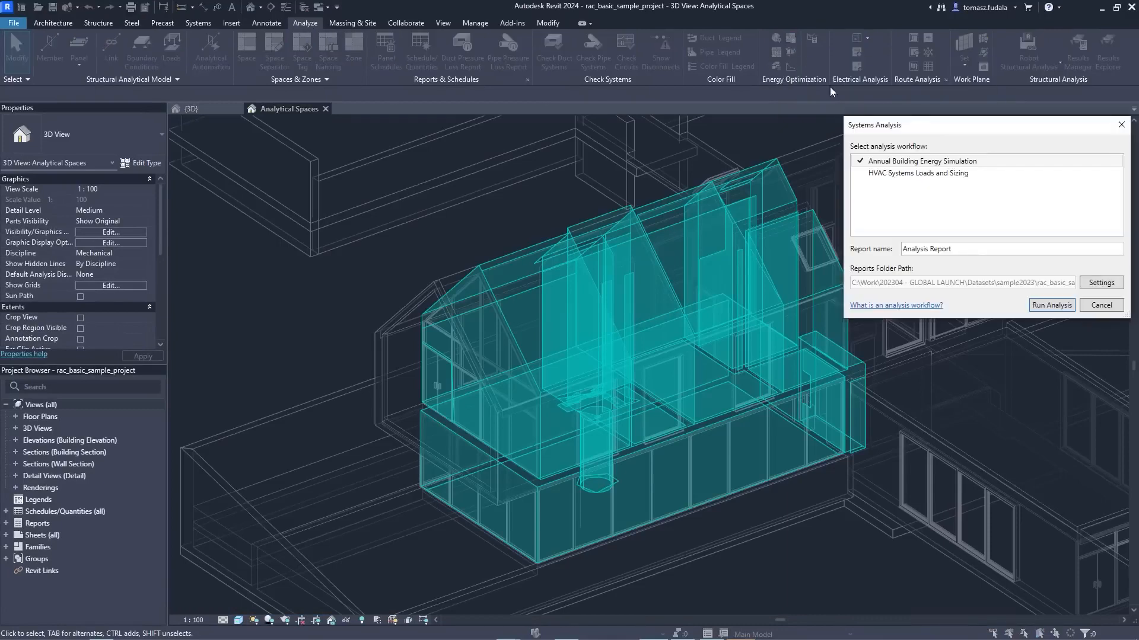
{"action": "left_click", "coordinate": [1051, 305]}
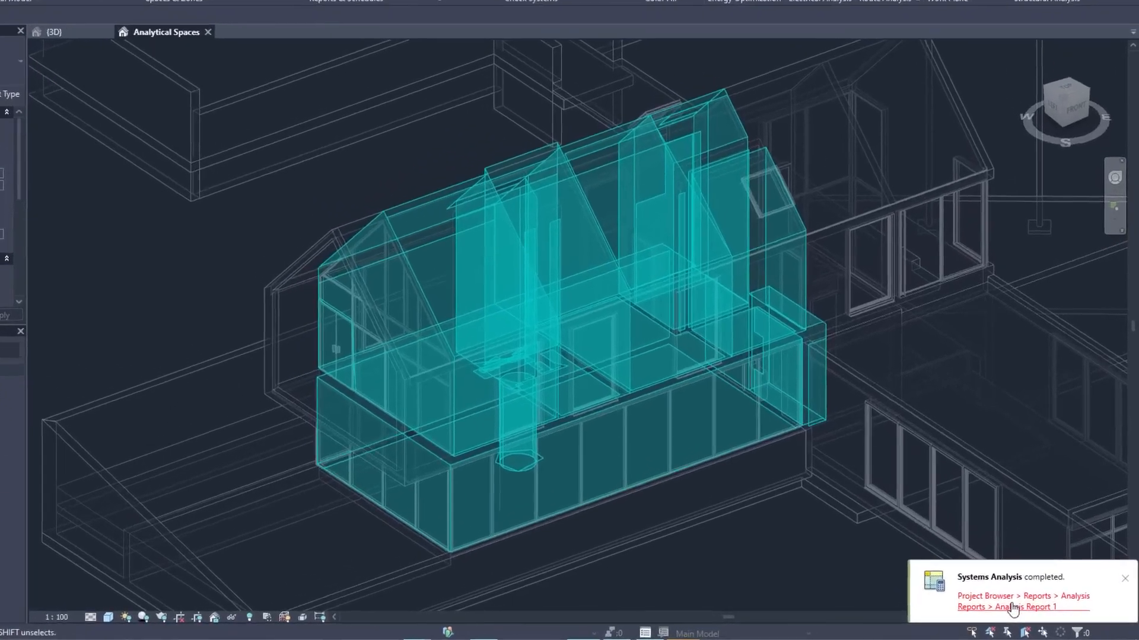
{"action": "left_click", "coordinate": [1024, 607]}
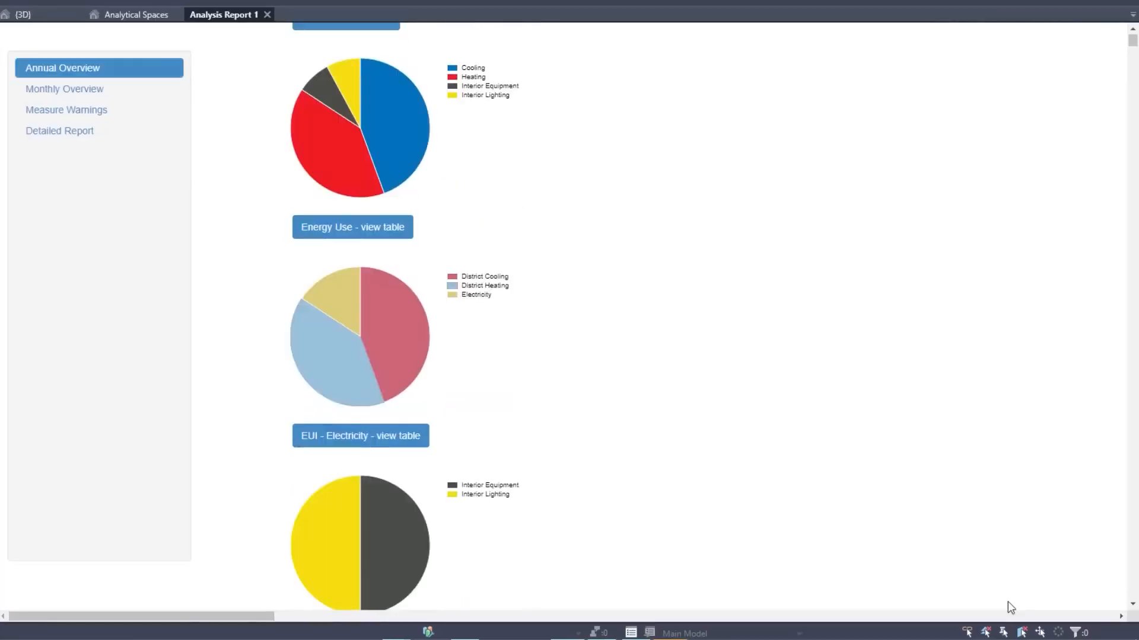
{"action": "left_click", "coordinate": [64, 89]}
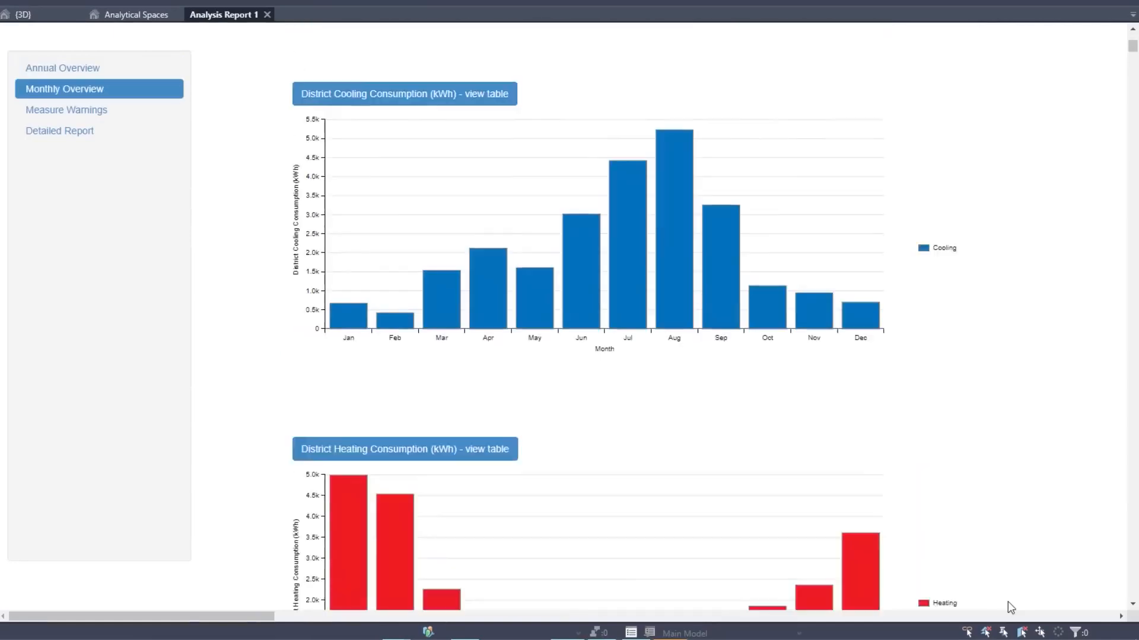
{"action": "scroll", "scroll_direction": "down", "scroll_amount": 3}
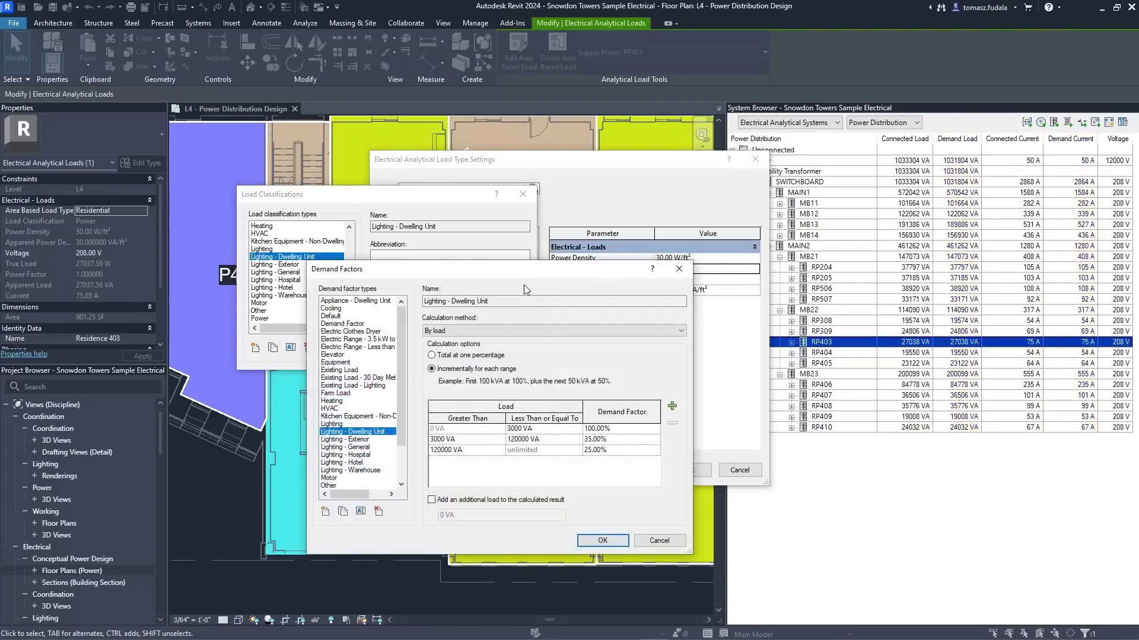
Step: Confirm the demand factor settings and inspect SWITCHBOARD demand load and current under Power Distribution
{"action": "left_click", "coordinate": [601, 541]}
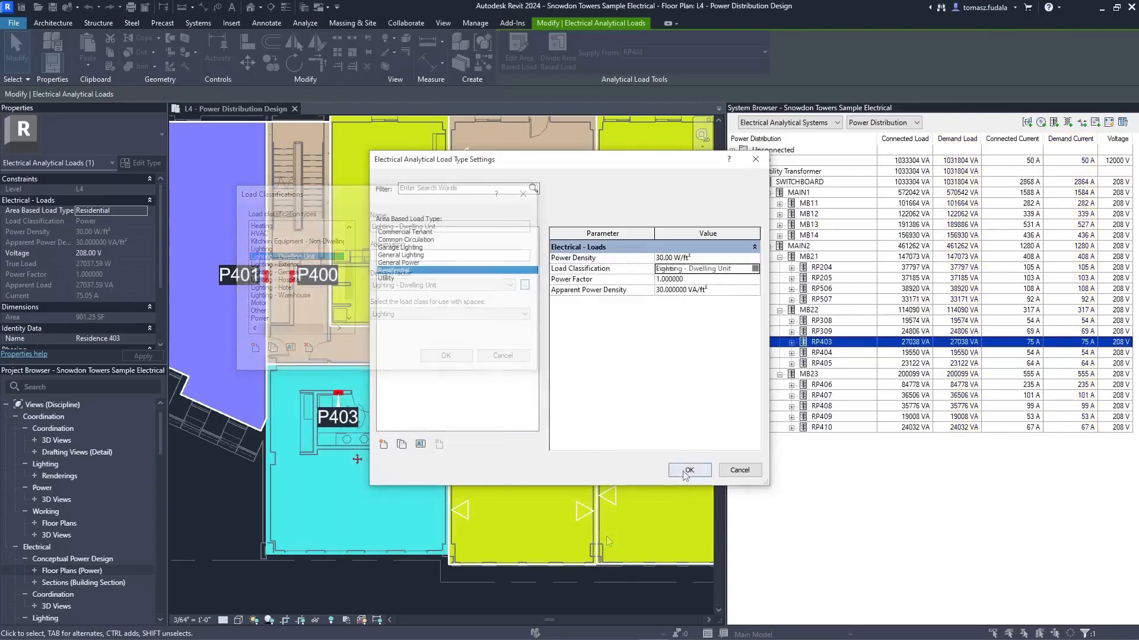
{"action": "left_click", "coordinate": [688, 469]}
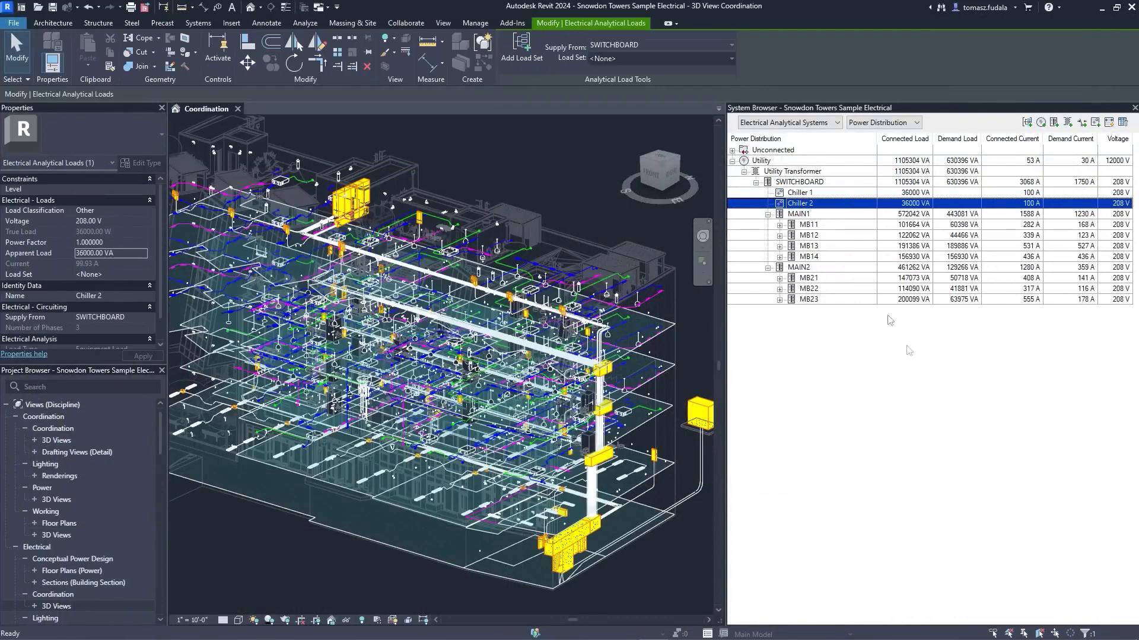
{"action": "left_click", "coordinate": [799, 192]}
{"action": "type", "text": "Chillers"}
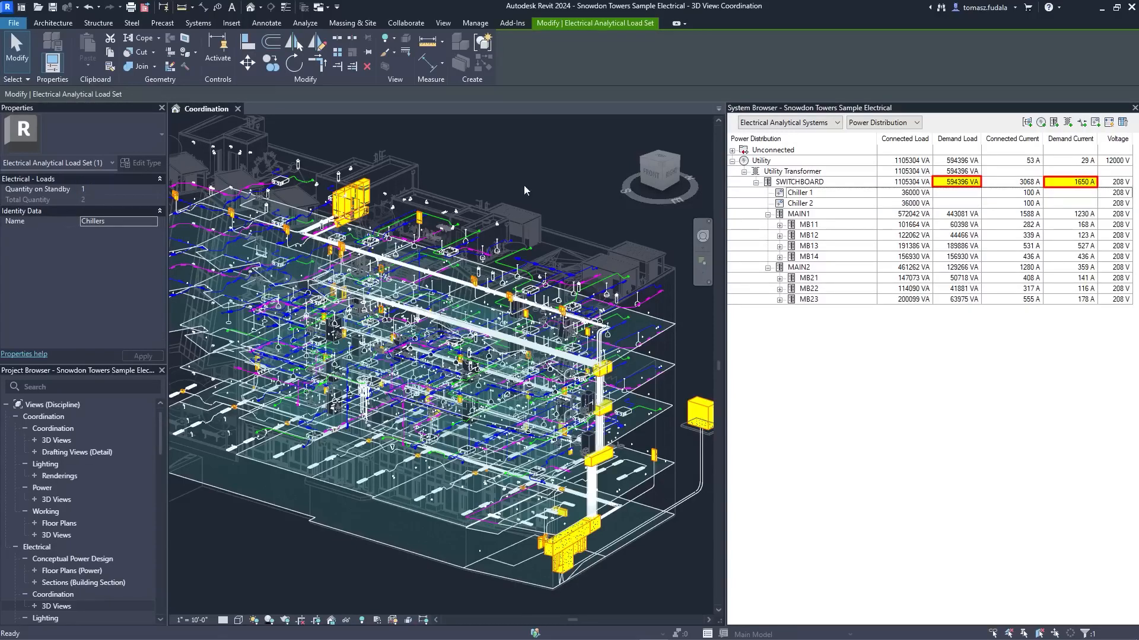
{"action": "left_click", "coordinate": [799, 181]}
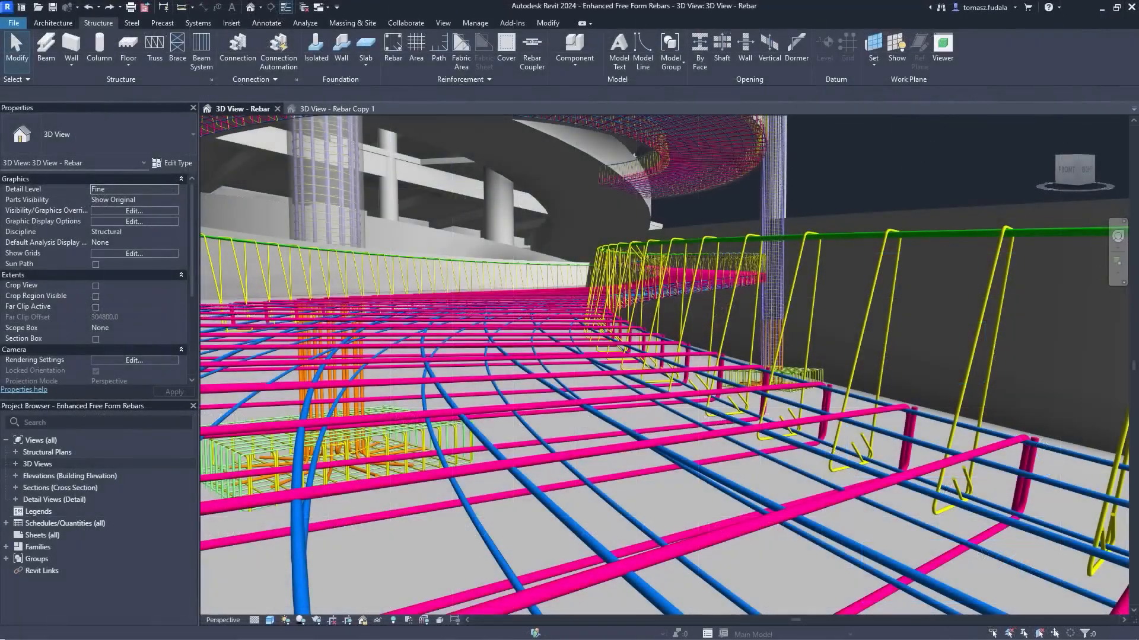
Step: Navigate around the curved slab rebar in the 3D View - Rebar tab
{"action": "key", "text": "space"}
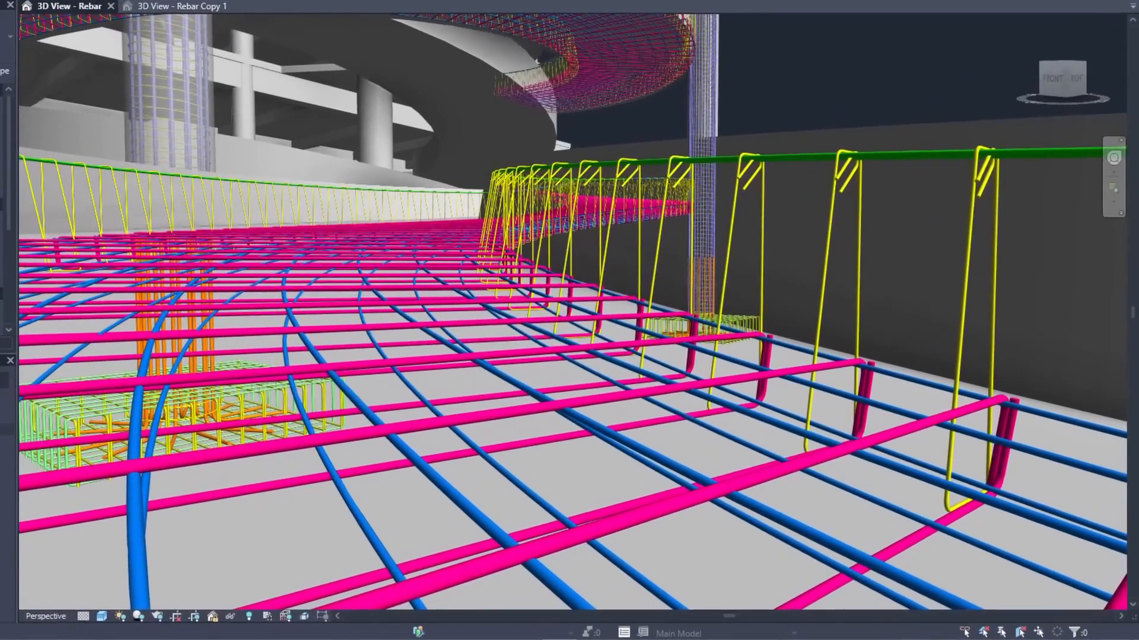
{"action": "left_click", "coordinate": [441, 59]}
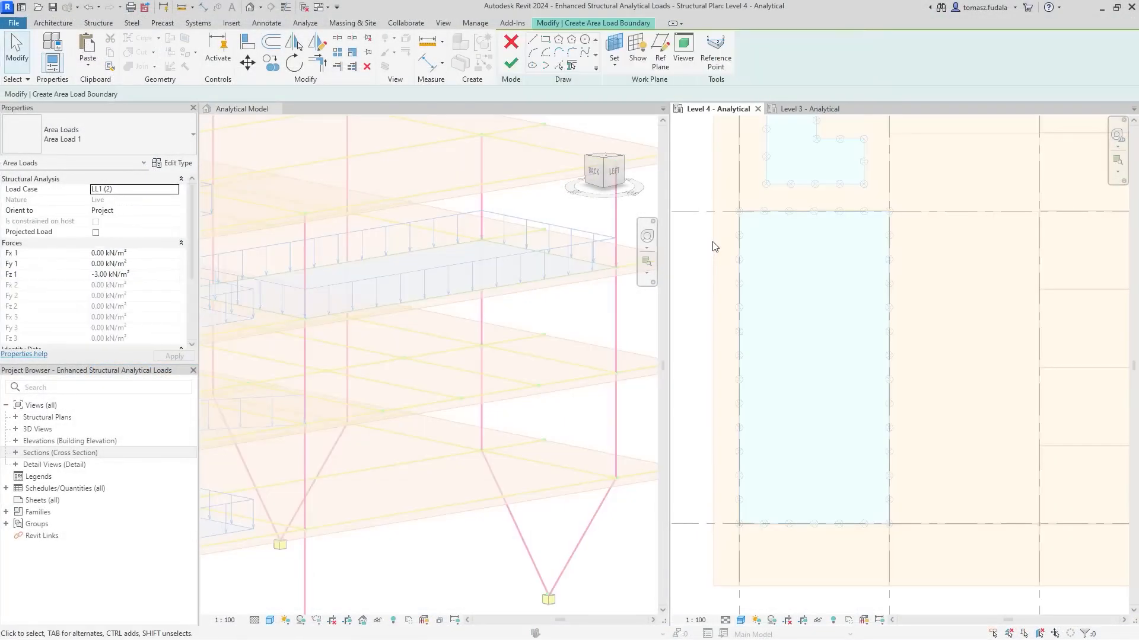
Step: Sketch and finish the C-shaped area load boundary on the Level 4 analytical plan
{"action": "left_click", "coordinate": [533, 41]}
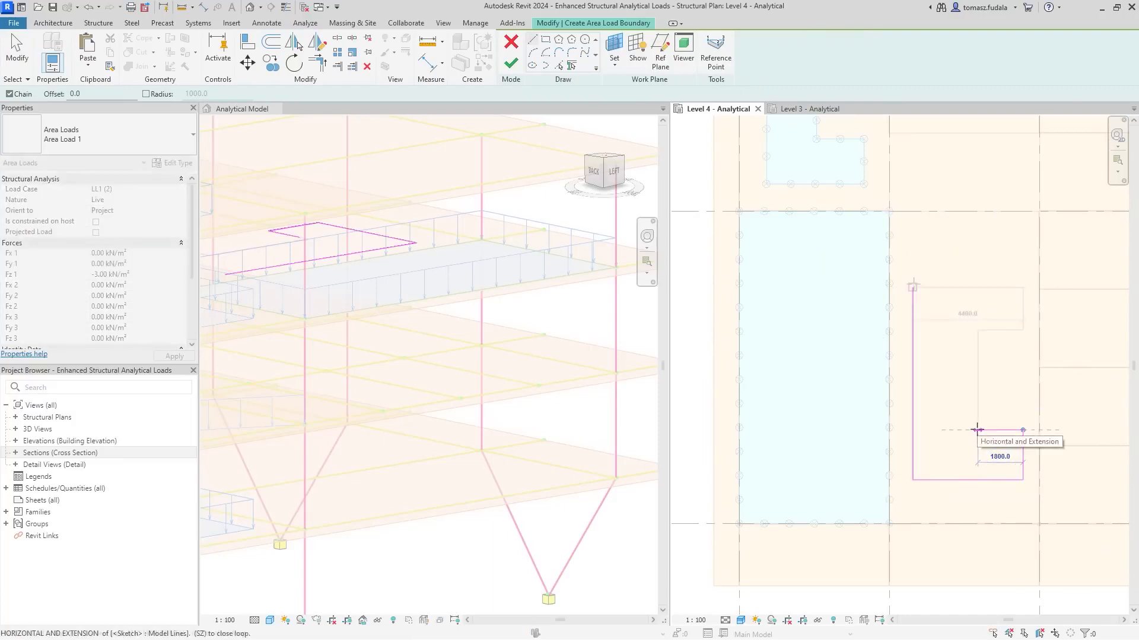
{"action": "left_click", "coordinate": [532, 51]}
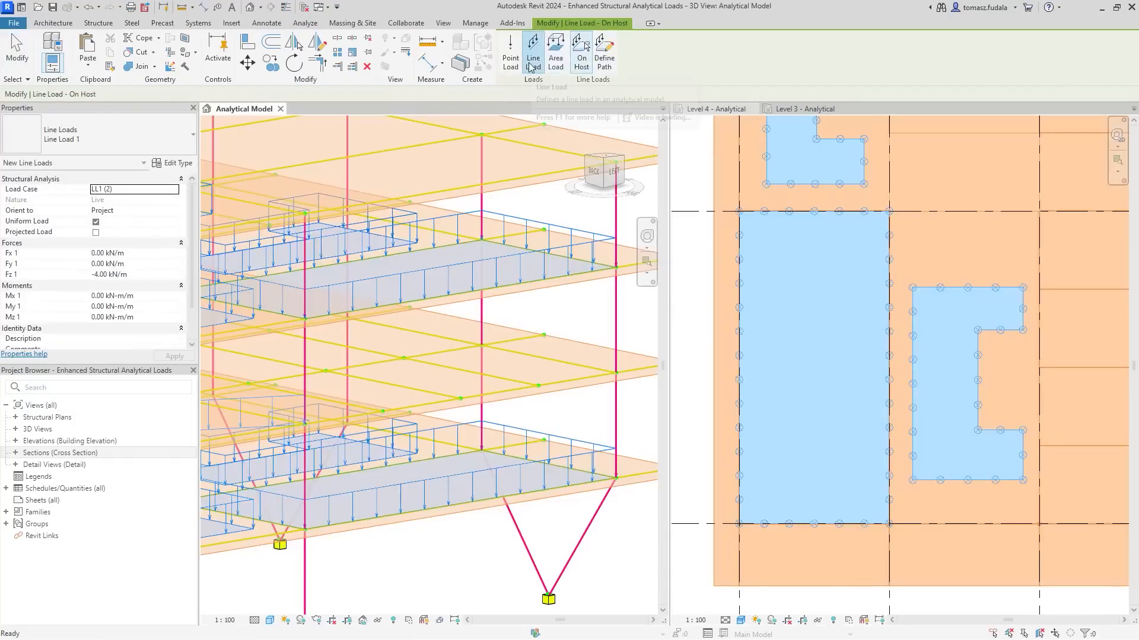
Step: Add a line load hosted on the Level 3 analytical member, defining its path start
{"action": "left_click", "coordinate": [604, 53]}
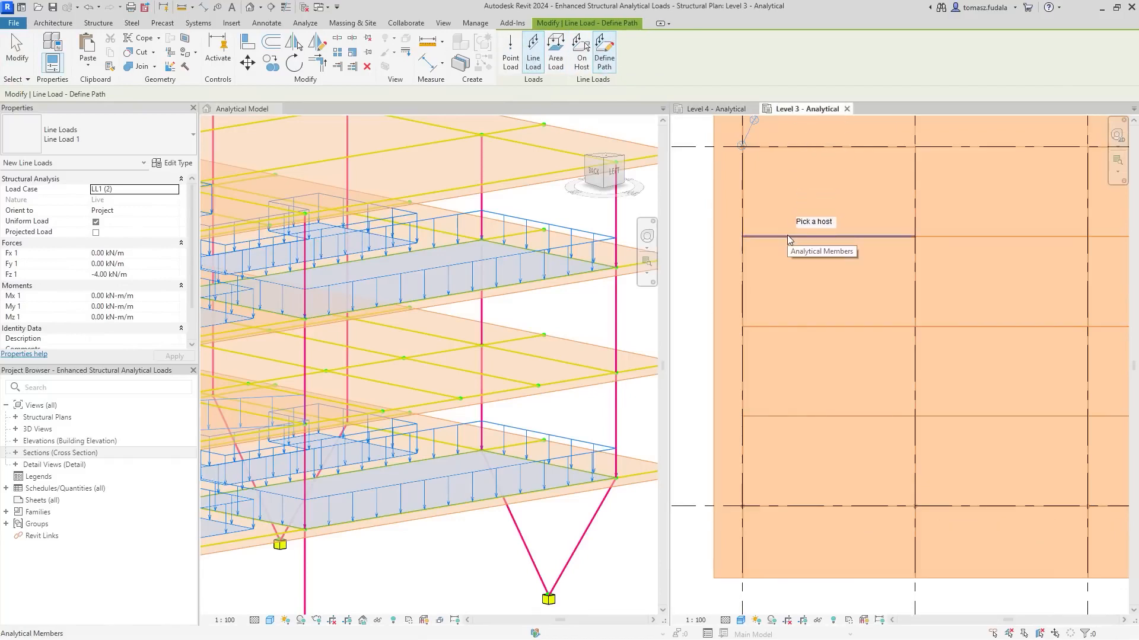
{"action": "left_click", "coordinate": [813, 237]}
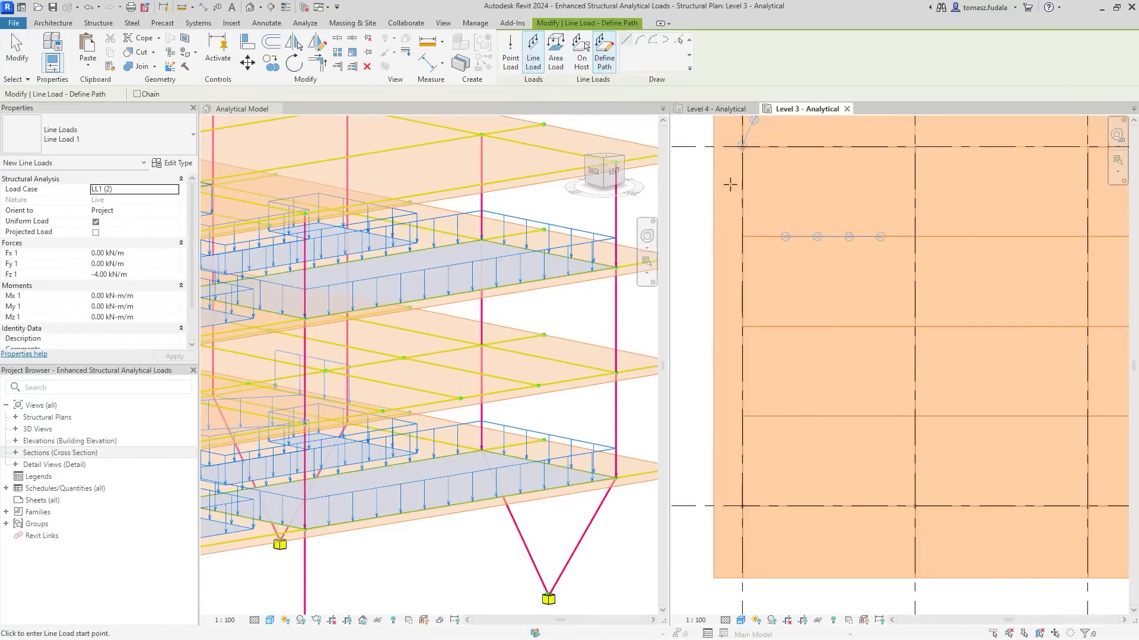
{"action": "left_click", "coordinate": [833, 539]}
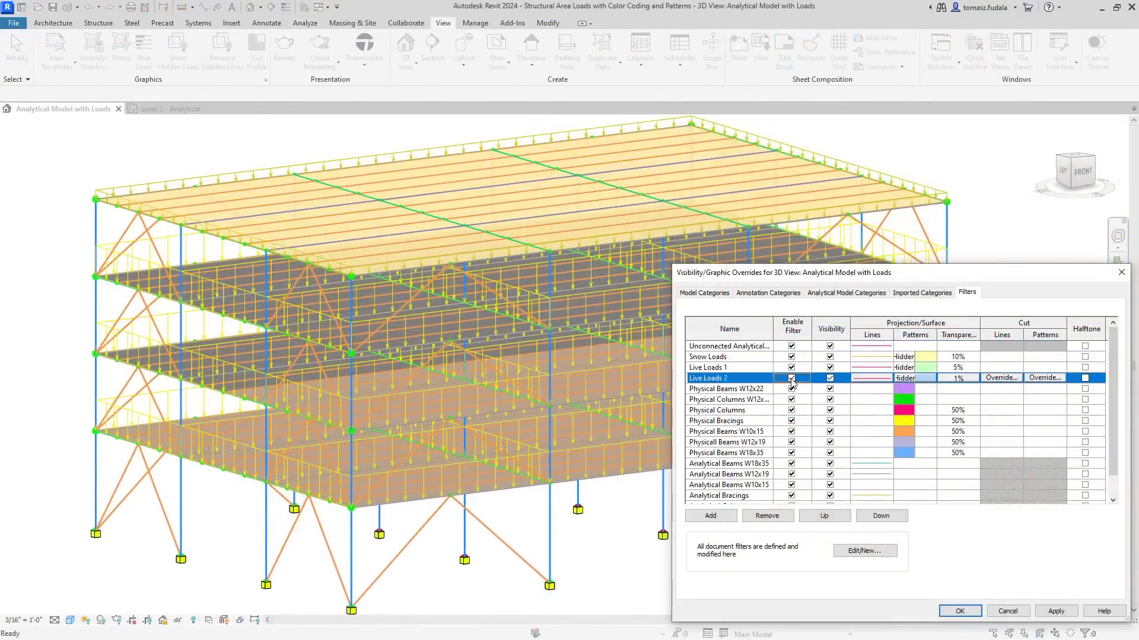
Step: Enable the Live Loads 2 filter in Visibility/Graphics to show its load pattern
{"action": "left_click", "coordinate": [791, 377]}
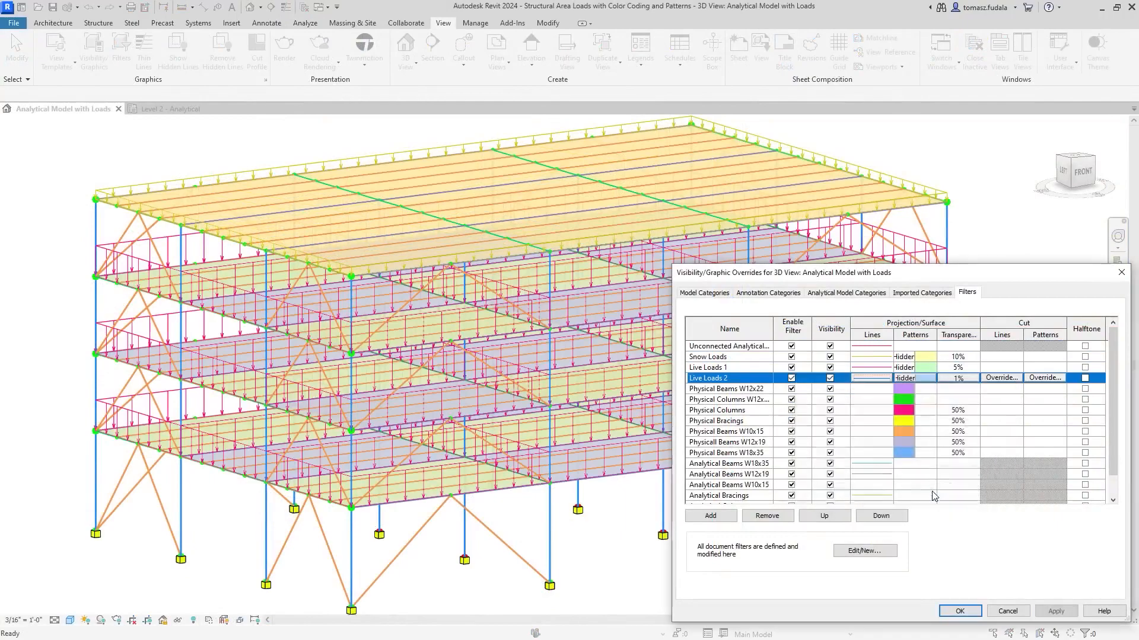
{"action": "left_click", "coordinate": [958, 611]}
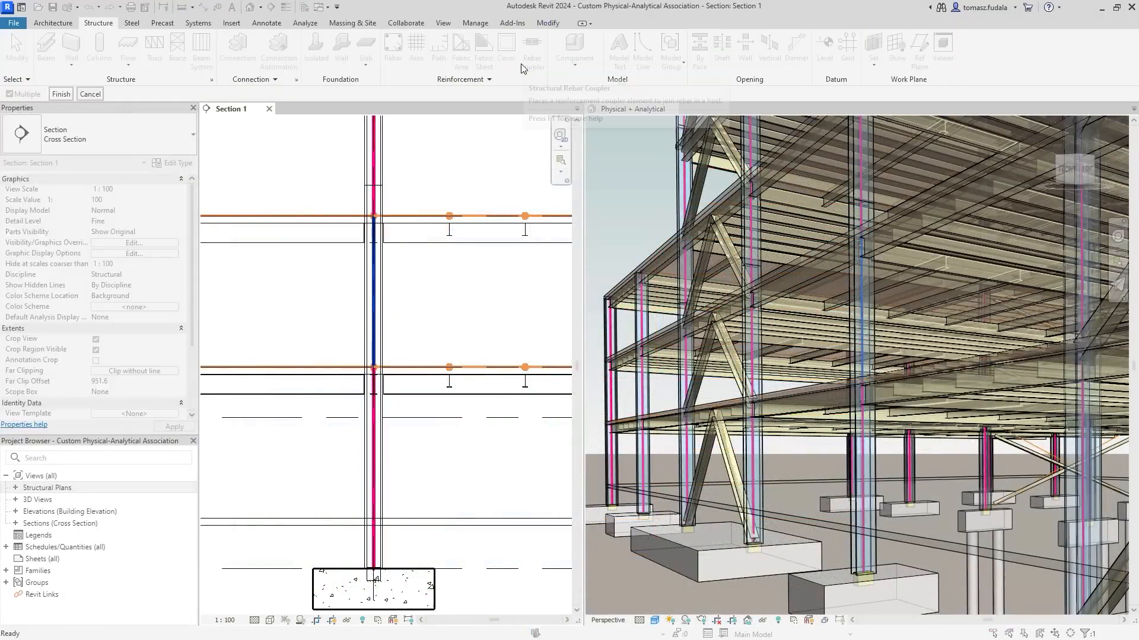
{"action": "mouse_move", "coordinate": [383, 446]}
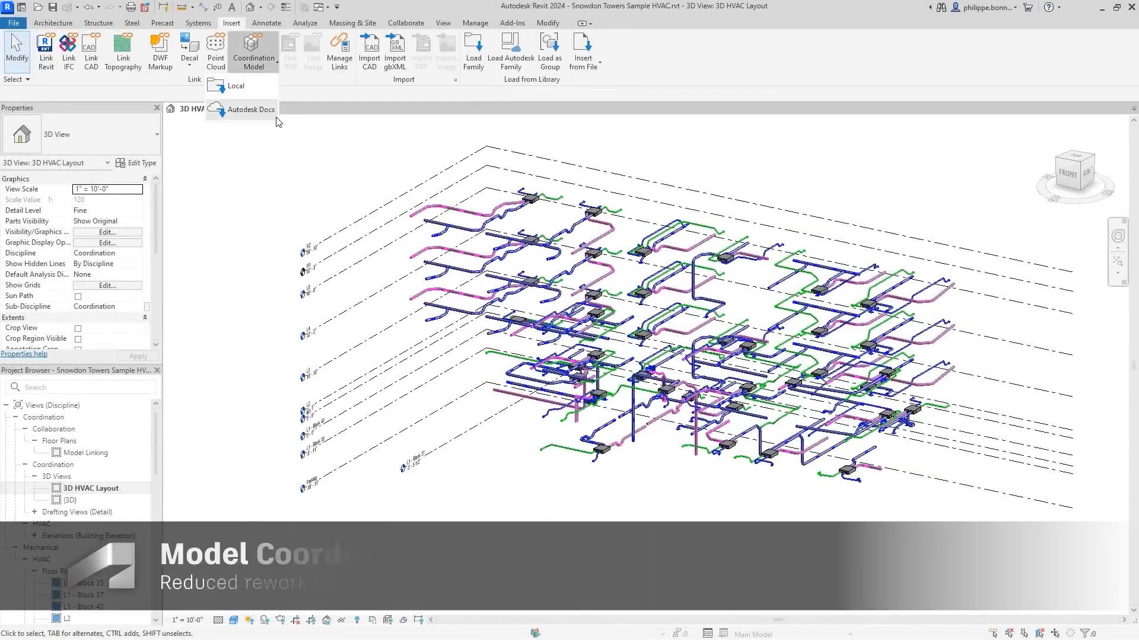
Step: Link the Coord - Arch Walls view of Snowdon Towers Sample Architectural.rvt from Autodesk Docs
{"action": "left_click", "coordinate": [251, 109]}
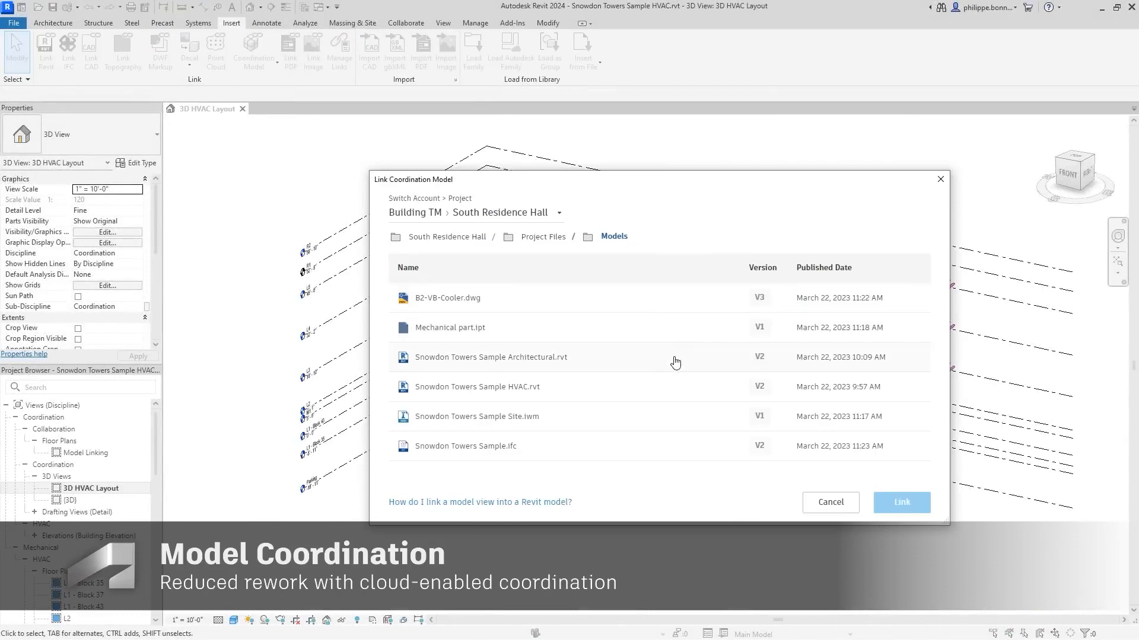
{"action": "mouse_move", "coordinate": [625, 363]}
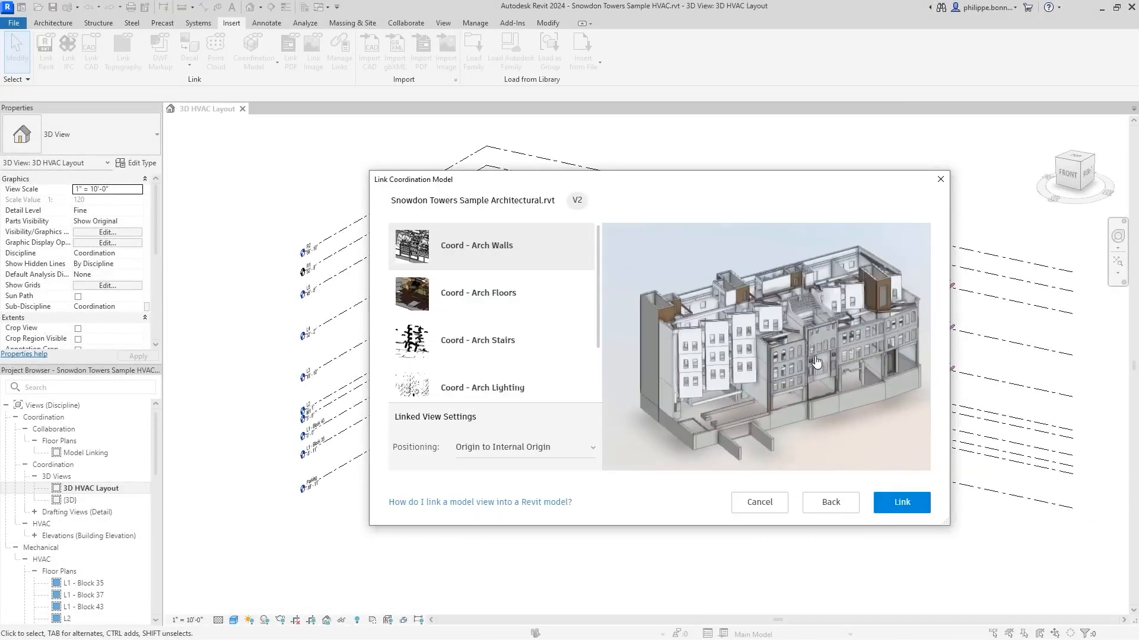
{"action": "left_click", "coordinate": [901, 503]}
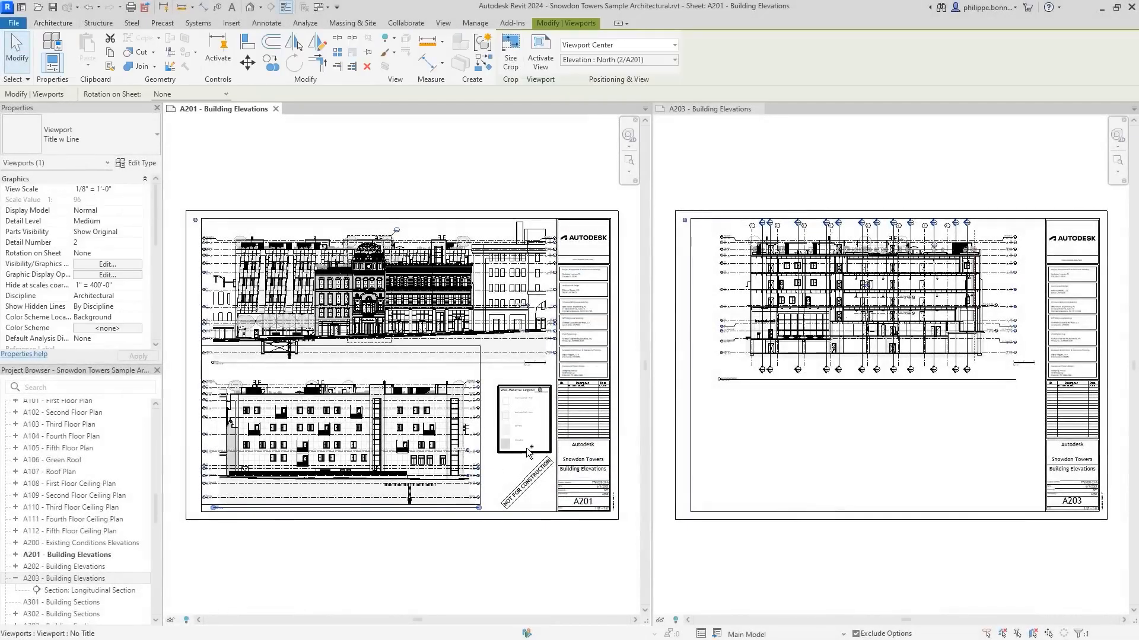
Step: Use Open Sheet from the North elevation viewport to jump to sheet A554 Building Sections
{"action": "right_click", "coordinate": [523, 442]}
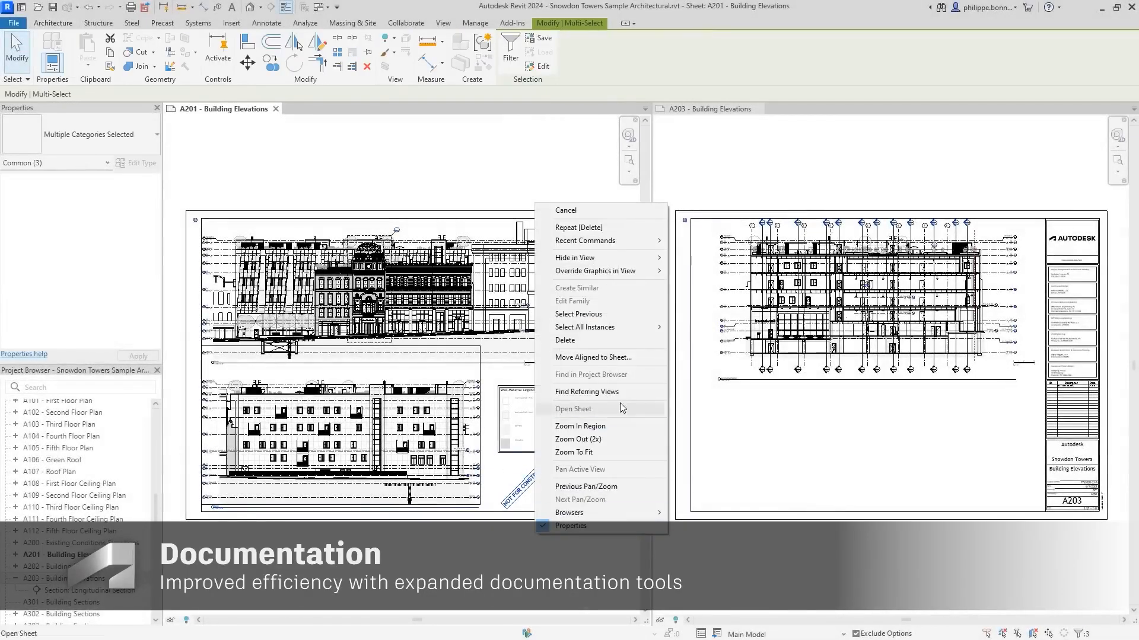
{"action": "left_click", "coordinate": [572, 409]}
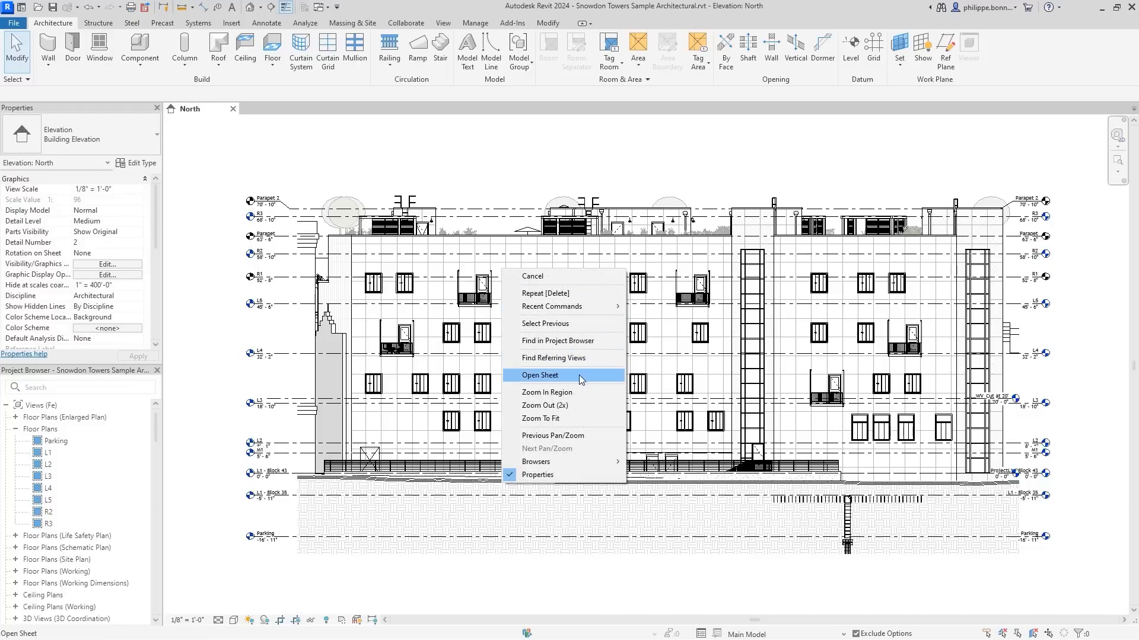
{"action": "left_click", "coordinate": [541, 376]}
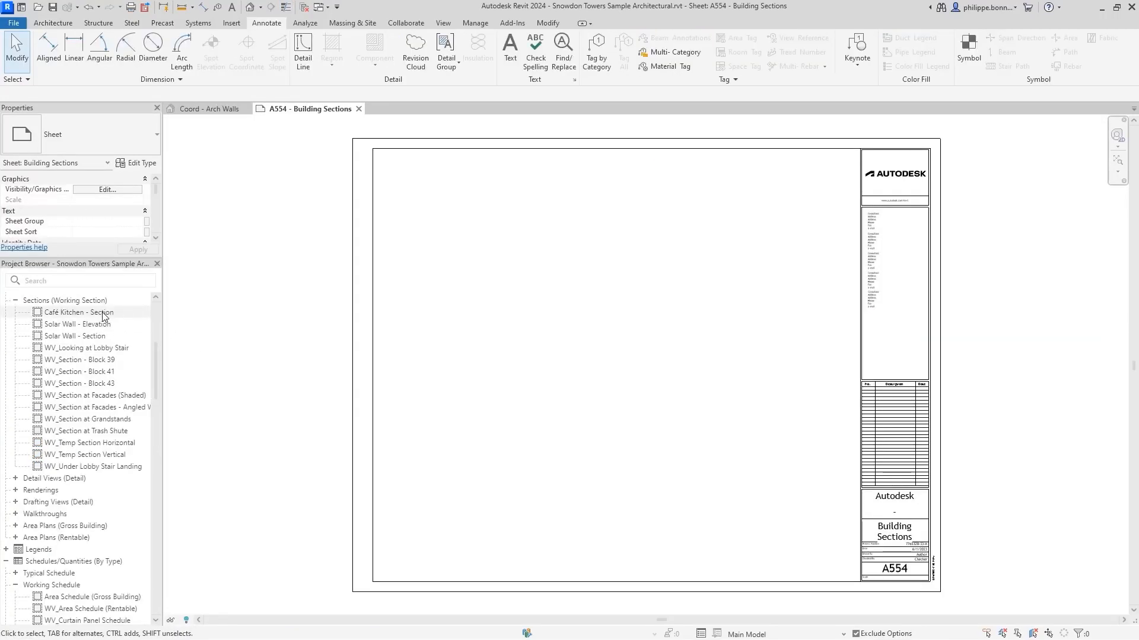
Step: Place the Café Kitchen section on the sheet and review the schedule's Revision fields
{"action": "left_click", "coordinate": [74, 336]}
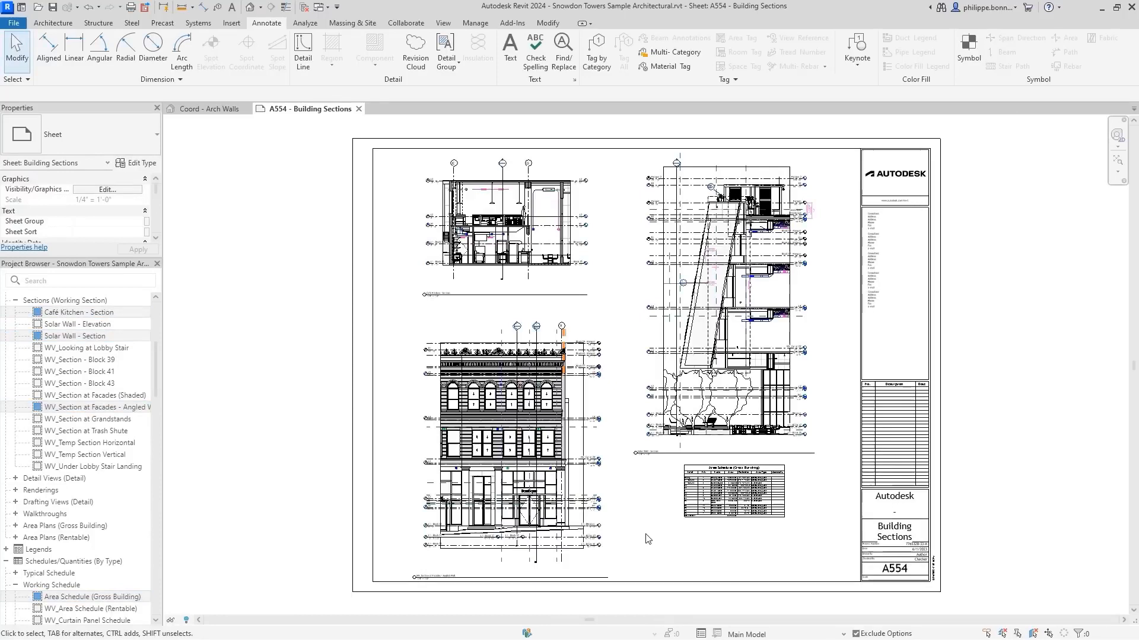
{"action": "left_click", "coordinate": [733, 492]}
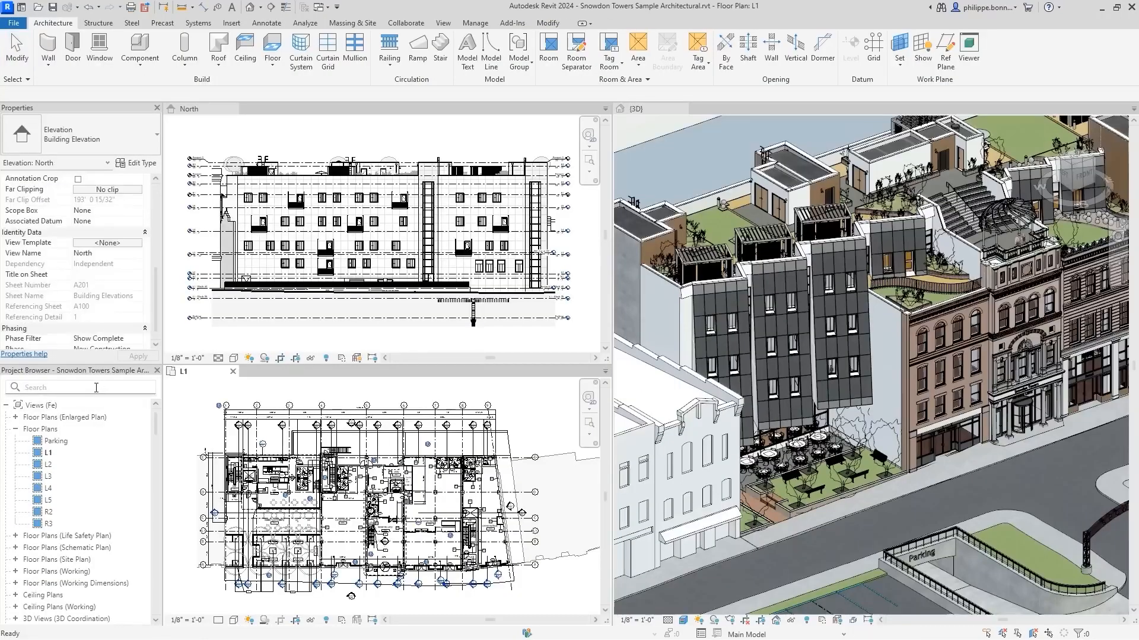
{"action": "type", "text": "Kitche"}
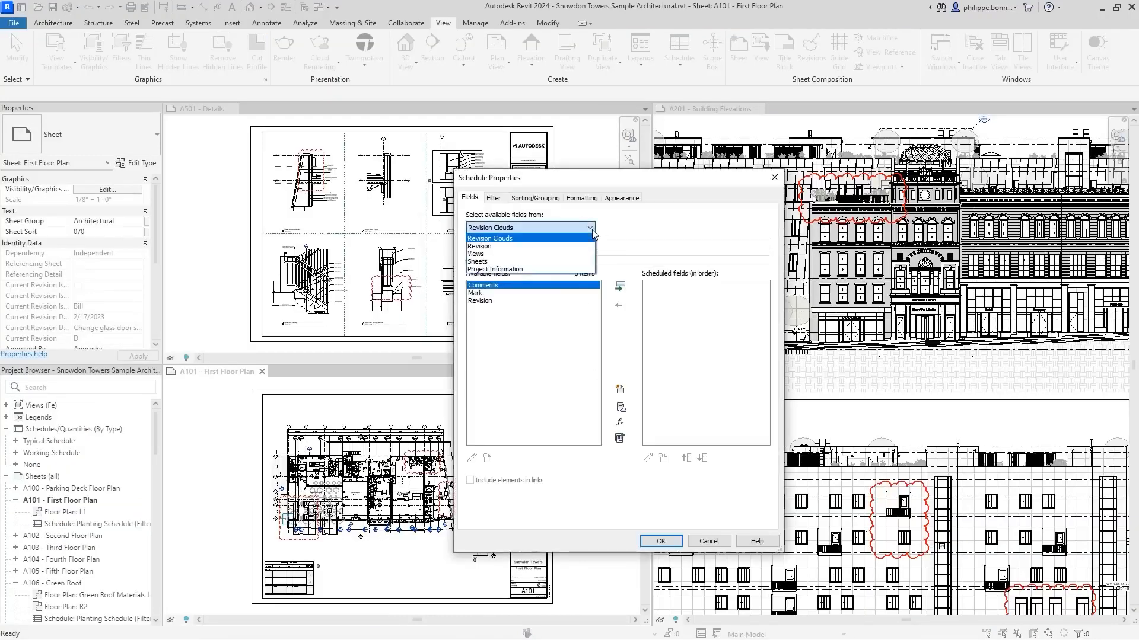
{"action": "left_click", "coordinate": [479, 245]}
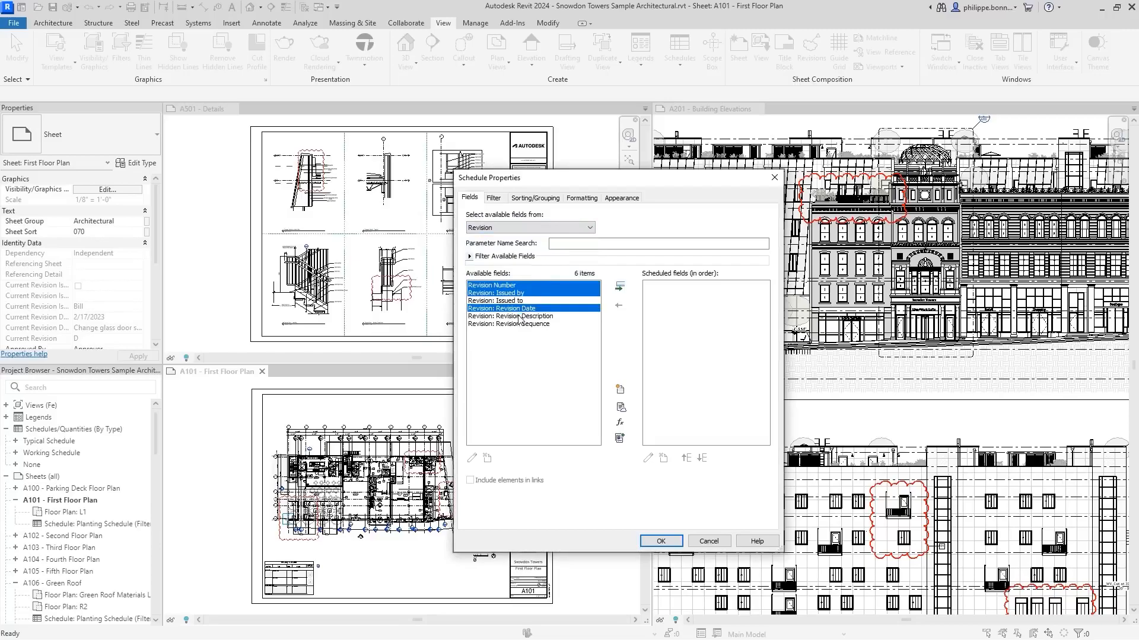